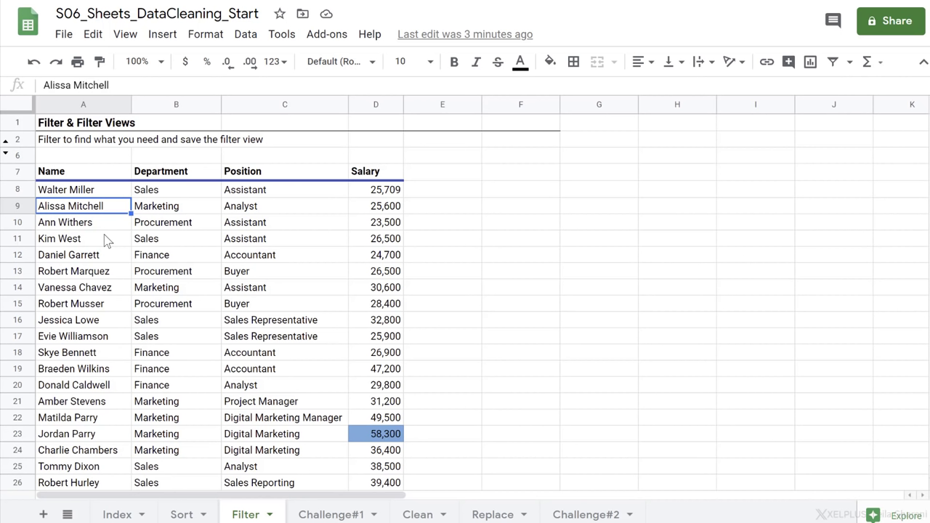
pyautogui.moveTo(279, 226)
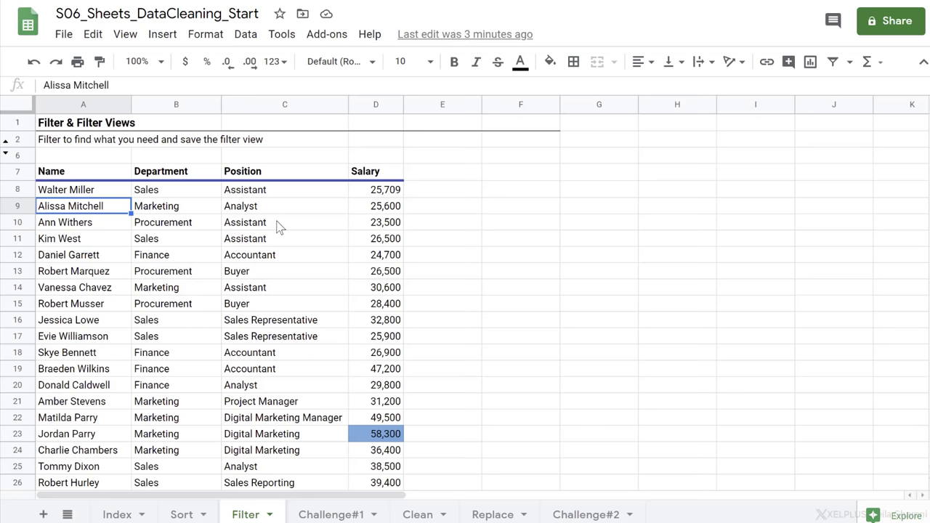
# - Try a filter from inside the data, then undo it because it covered the title rows
pyautogui.click(176, 207)
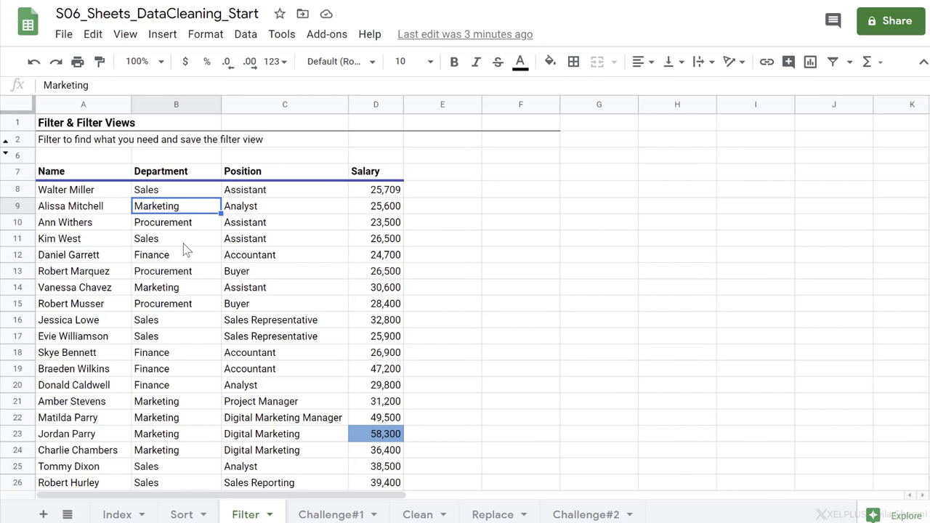
pyautogui.moveTo(194, 285)
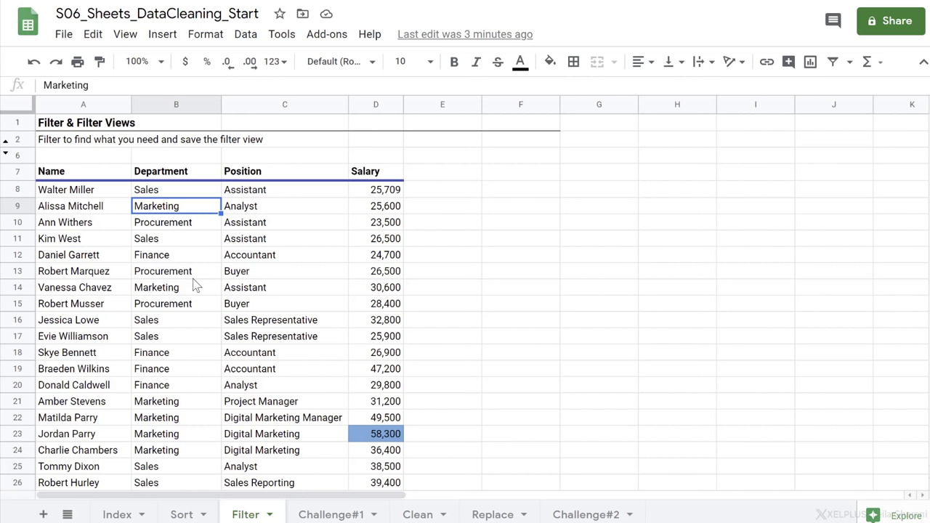
pyautogui.moveTo(166, 320)
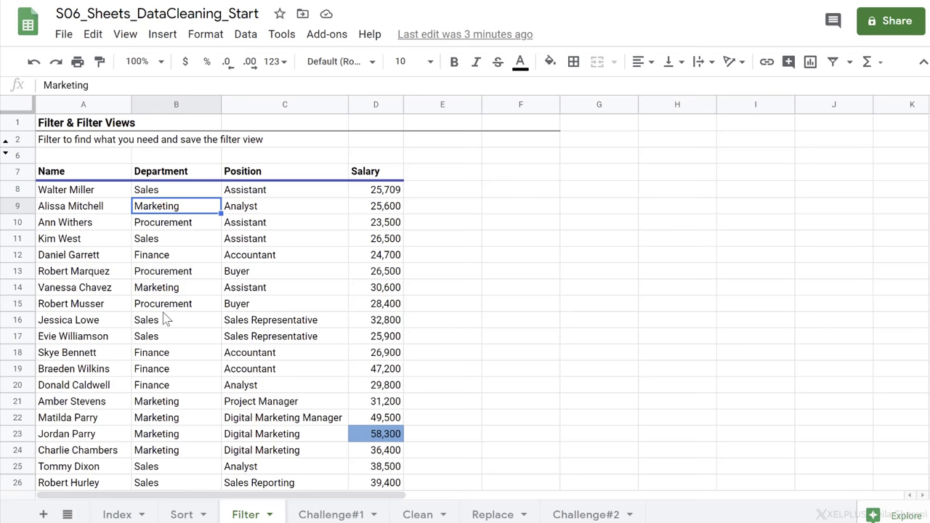
pyautogui.click(176, 254)
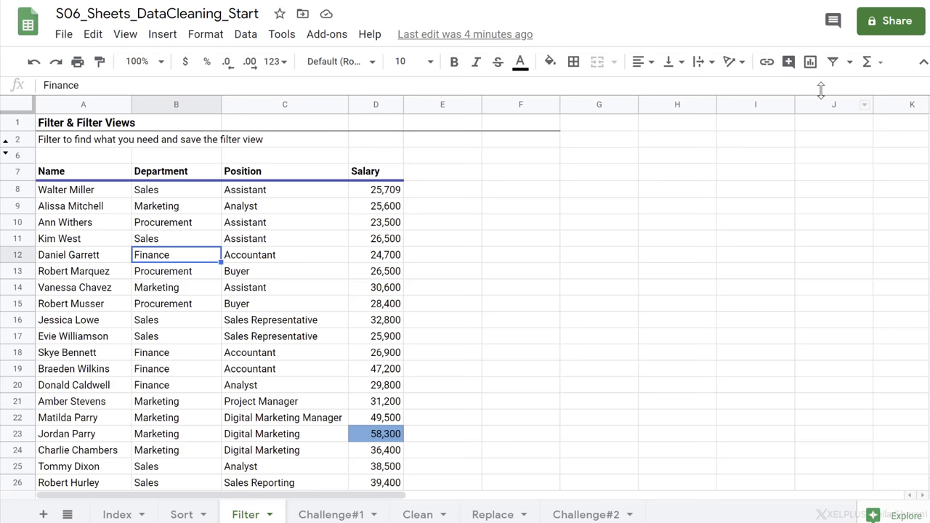
pyautogui.click(833, 61)
pyautogui.write('the')
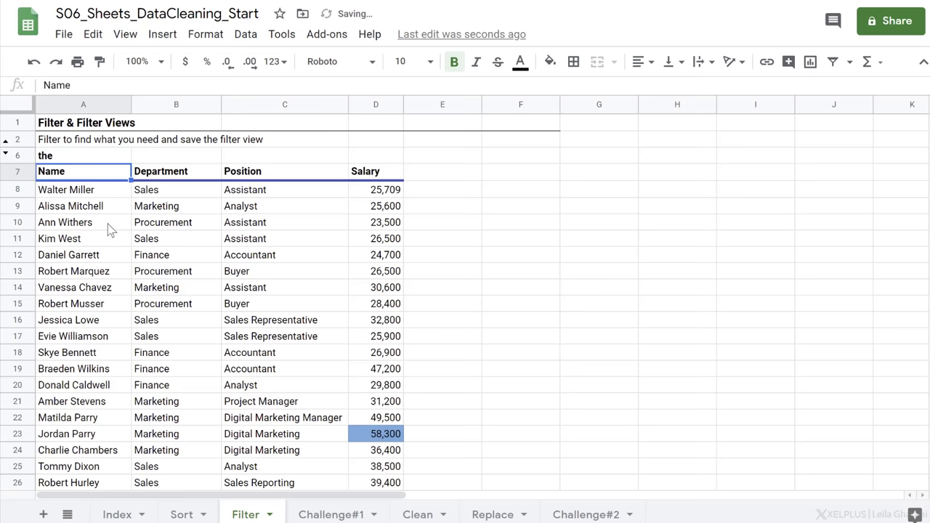
pyautogui.click(833, 61)
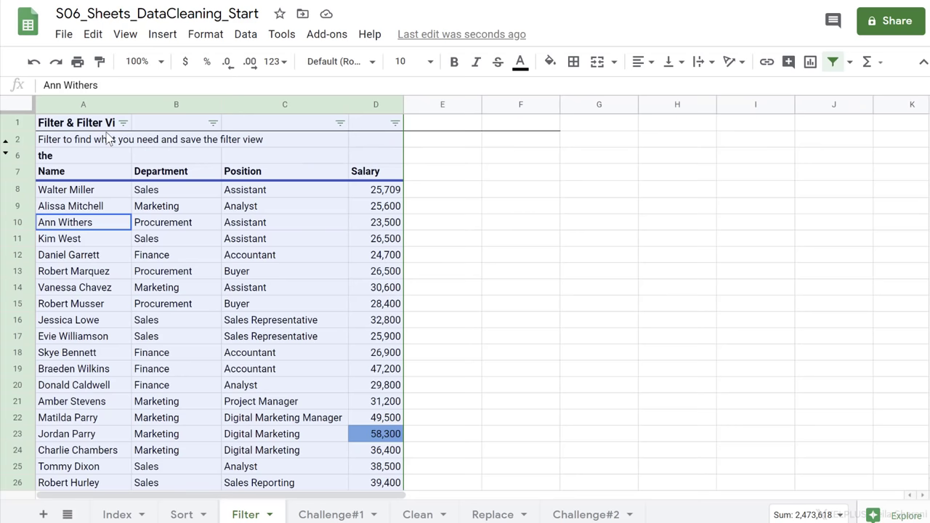
pyautogui.press('ctrl+z')
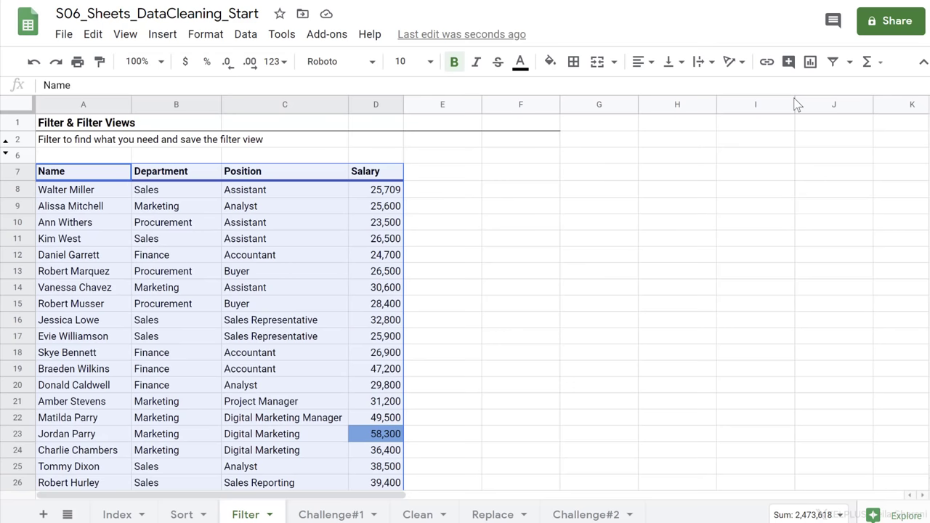
# - Turn filtering on from the header row and list the Department column's value choices
pyautogui.click(246, 35)
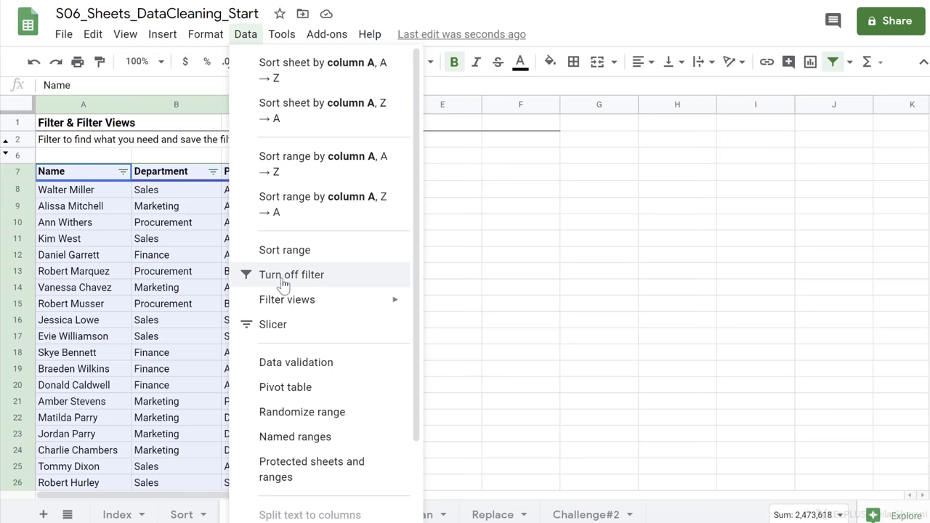
pyautogui.click(290, 273)
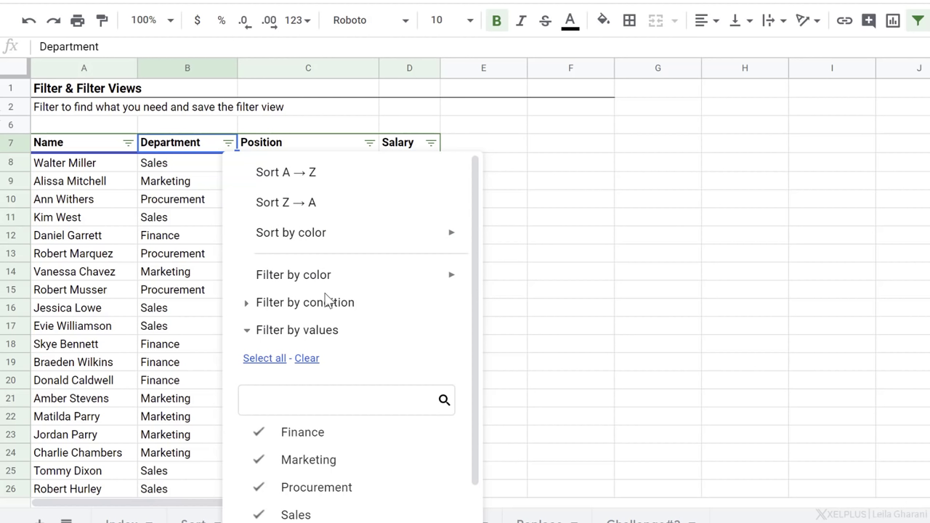
pyautogui.moveTo(356, 372)
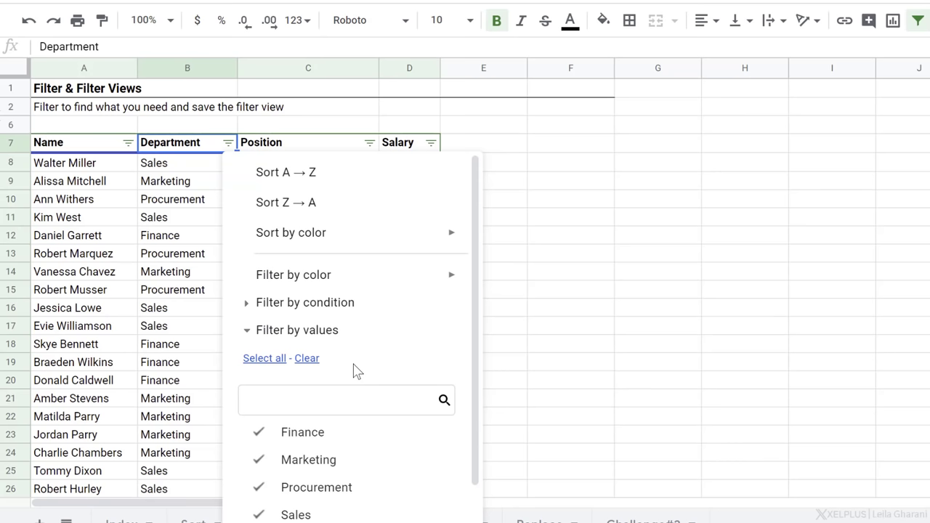
pyautogui.moveTo(323, 372)
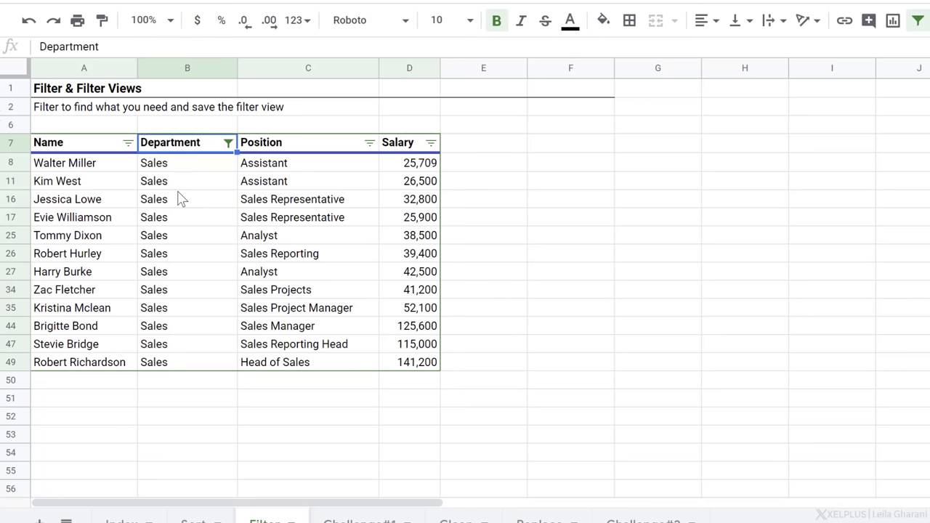
# - Filter Department to Sales only so just the Sales rows remain visible
pyautogui.click(84, 163)
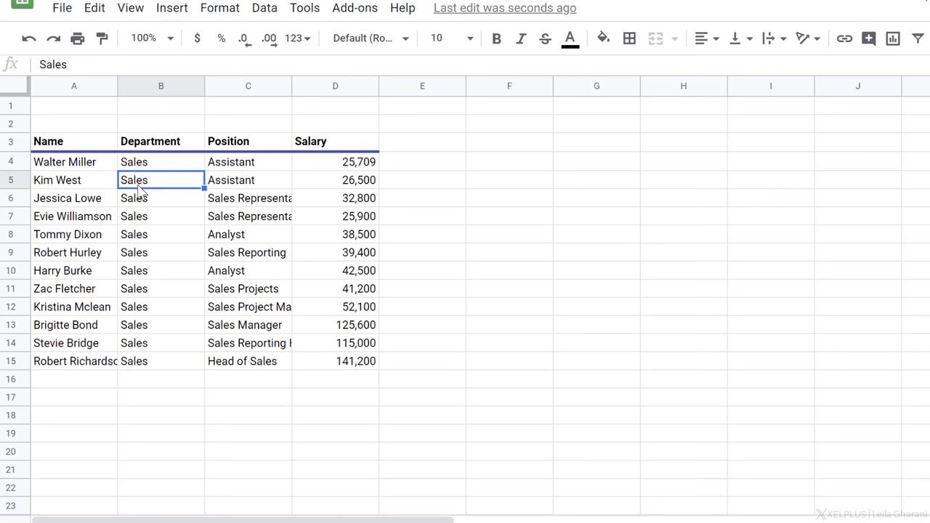
pyautogui.click(918, 38)
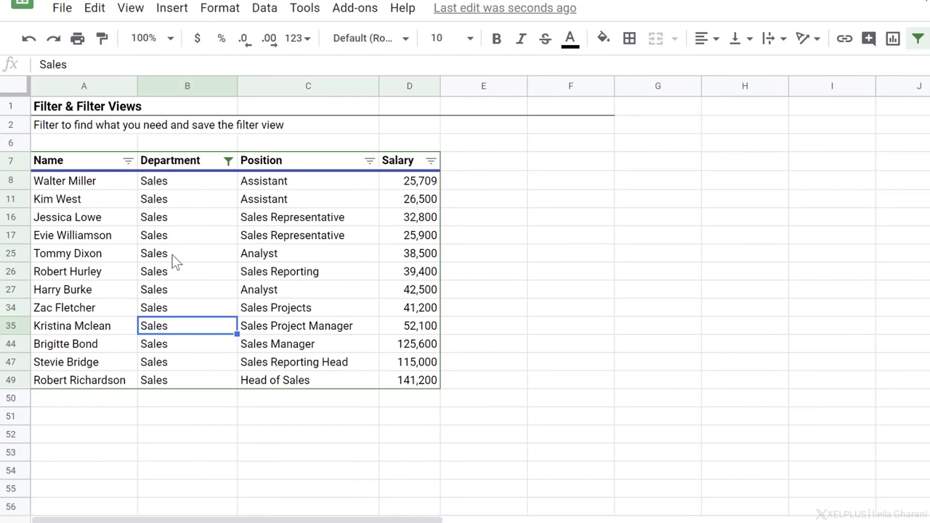
# - Filter Salary by the condition Greater than 40000, leaving six Sales employees
pyautogui.click(186, 235)
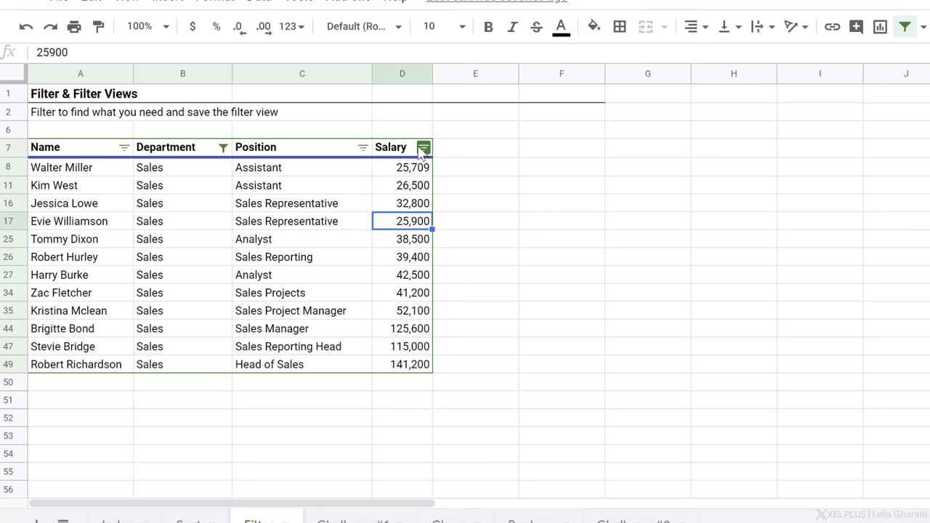
pyautogui.click(423, 147)
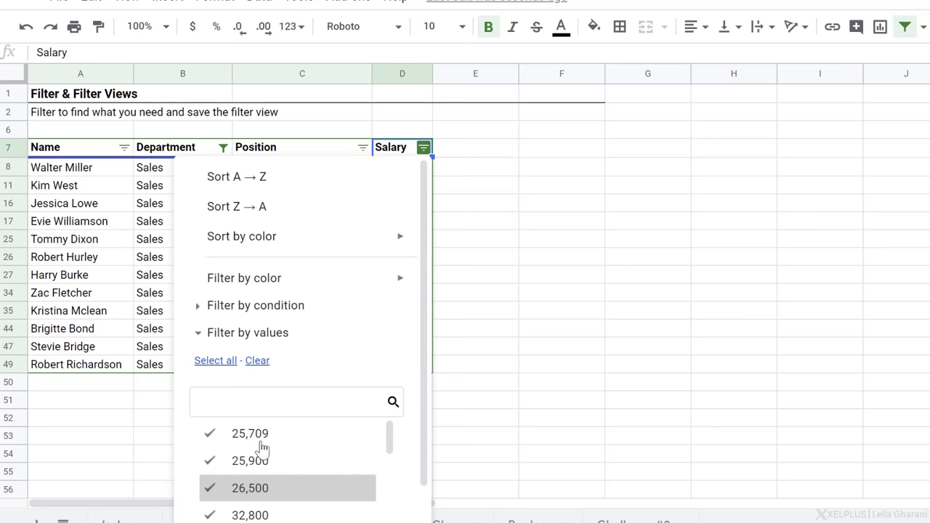
pyautogui.click(256, 306)
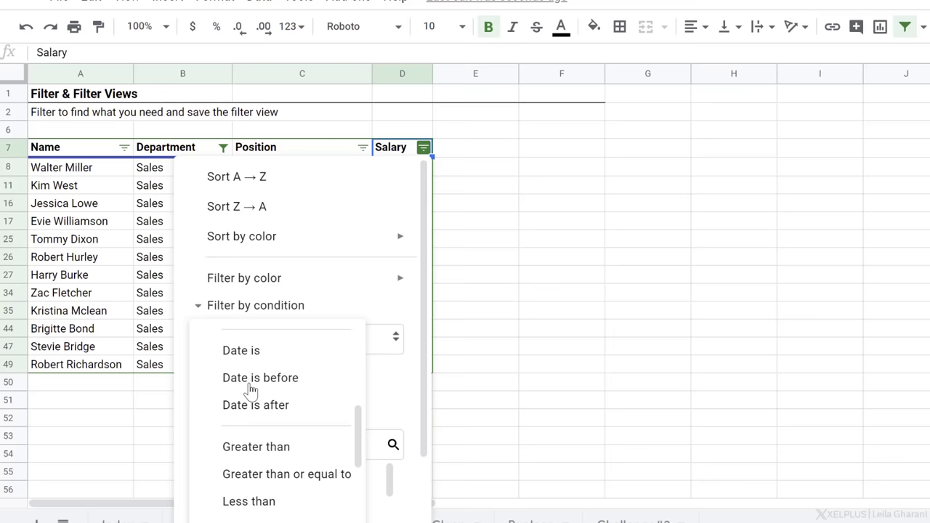
pyautogui.write('4')
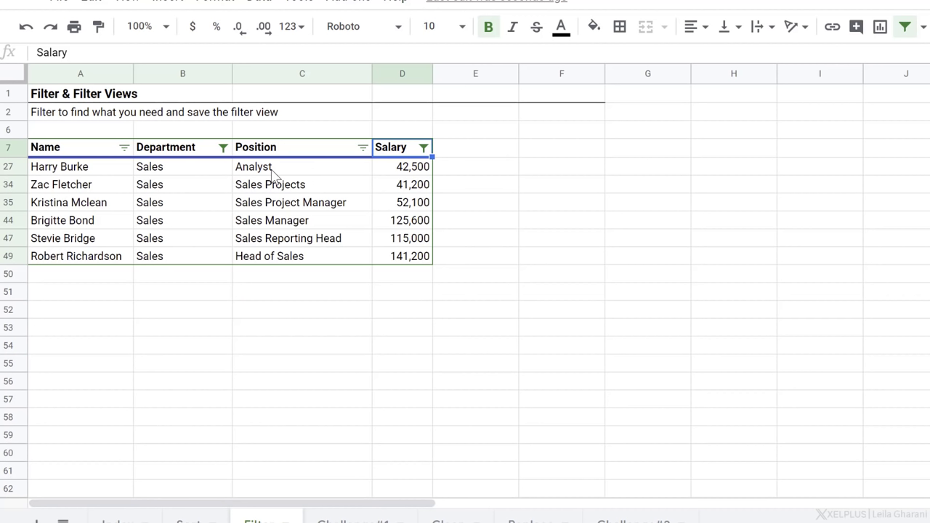
pyautogui.click(401, 183)
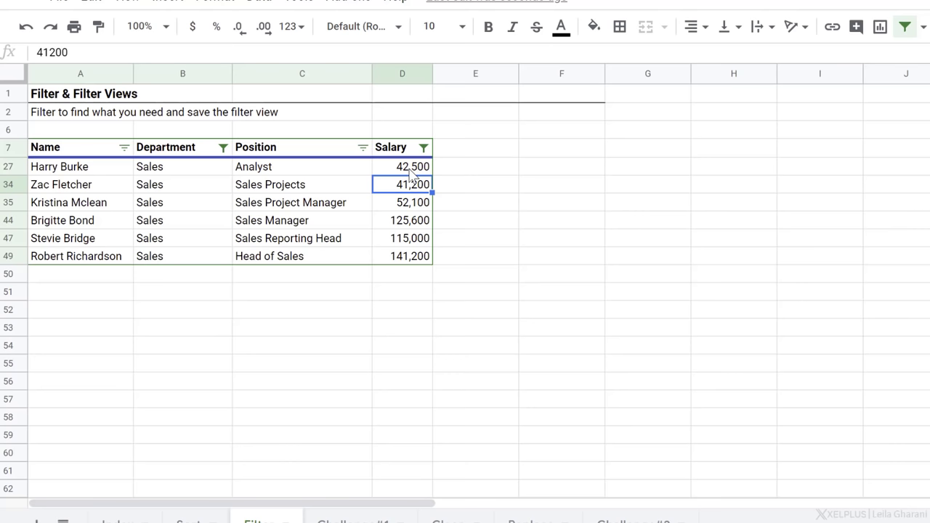
# - Review the Salary filter's condition and leave it unchanged
pyautogui.click(424, 147)
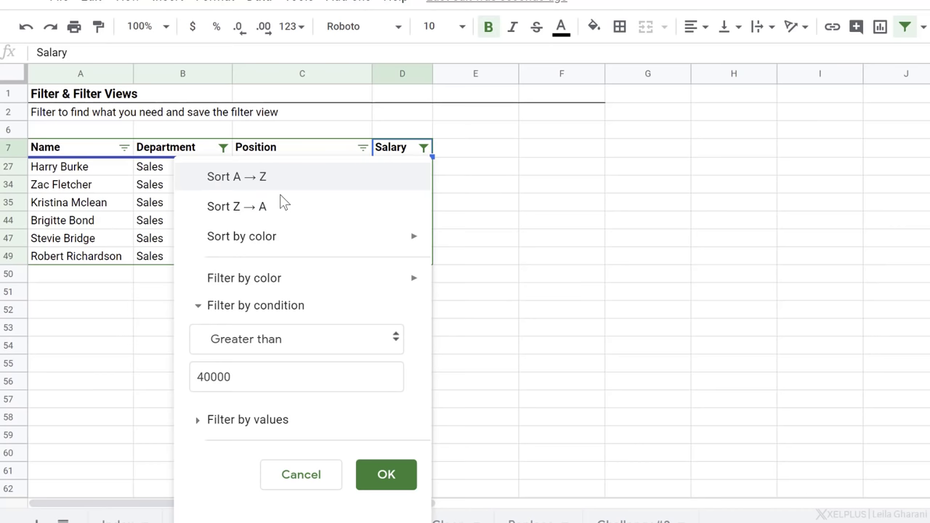
pyautogui.click(387, 474)
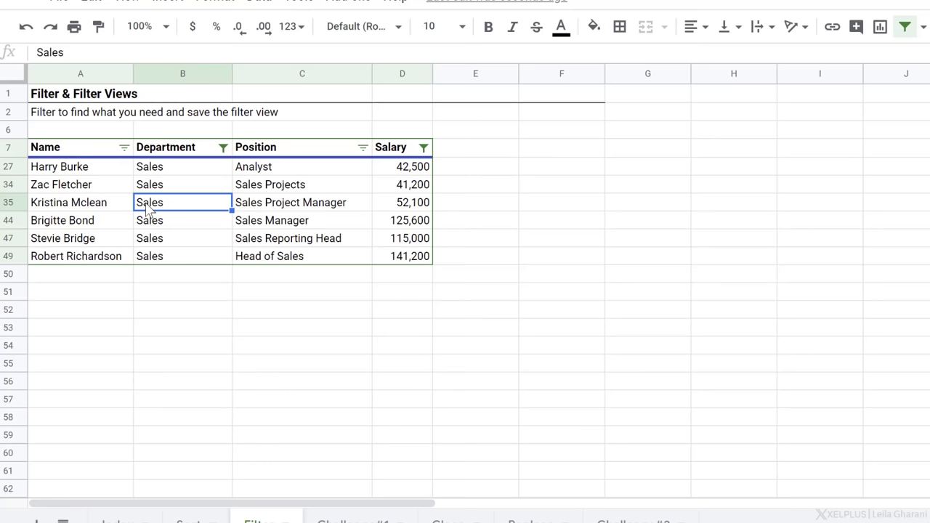
# - Save the current filters as a filter view and sort Salary from highest to lowest
pyautogui.click(905, 26)
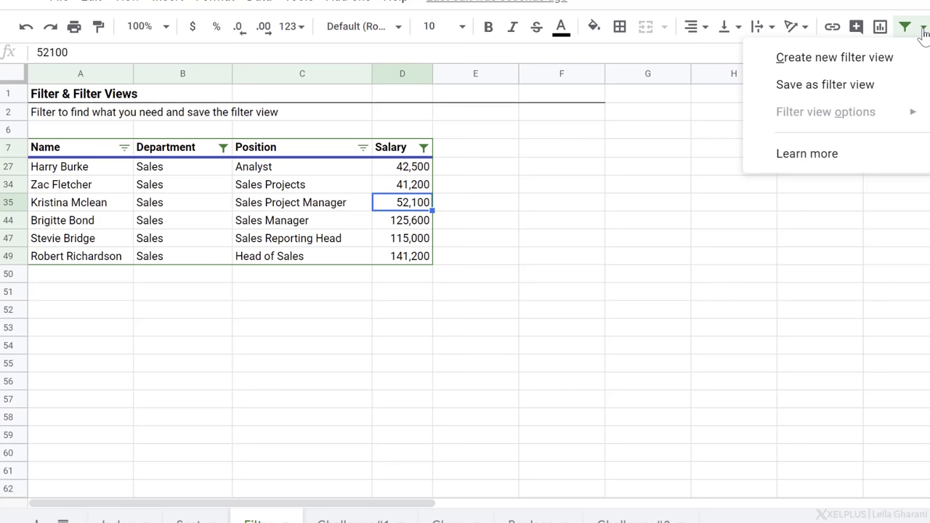
pyautogui.moveTo(826, 85)
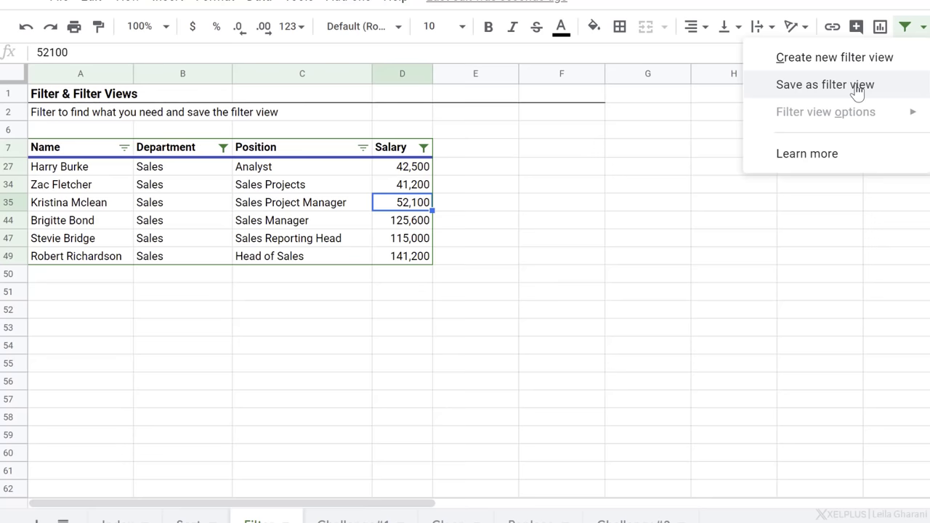
pyautogui.click(825, 85)
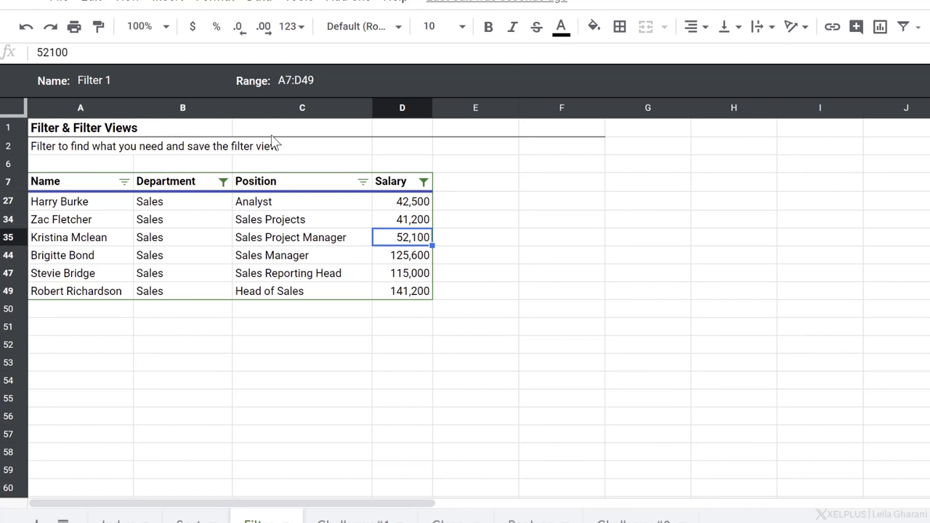
pyautogui.moveTo(254, 240)
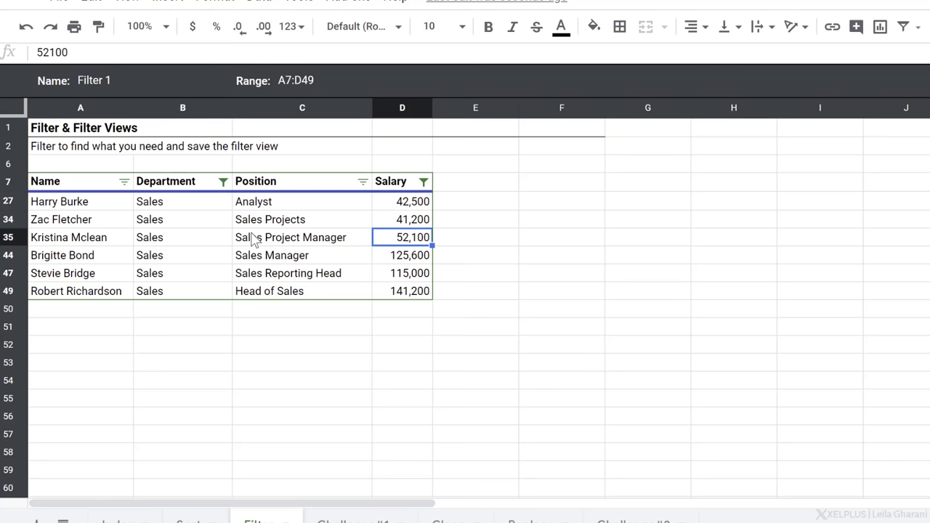
pyautogui.click(424, 180)
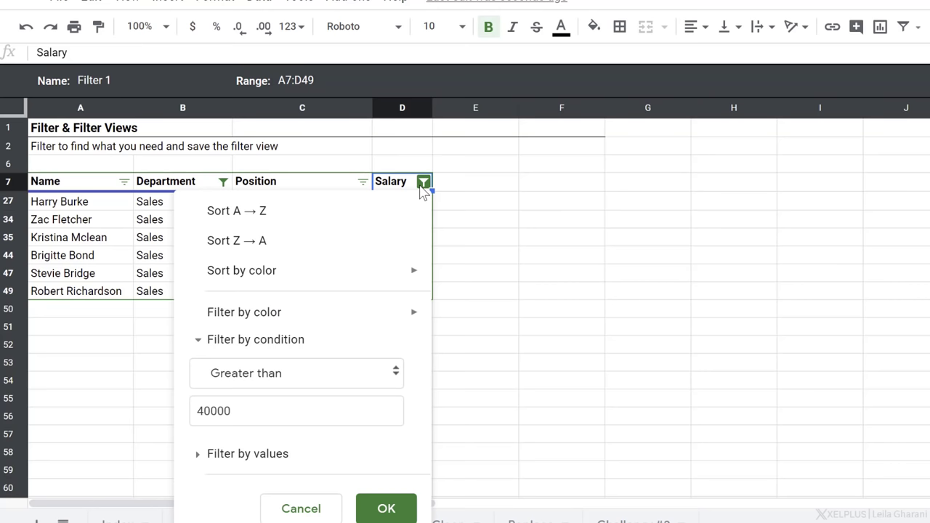
pyautogui.click(387, 509)
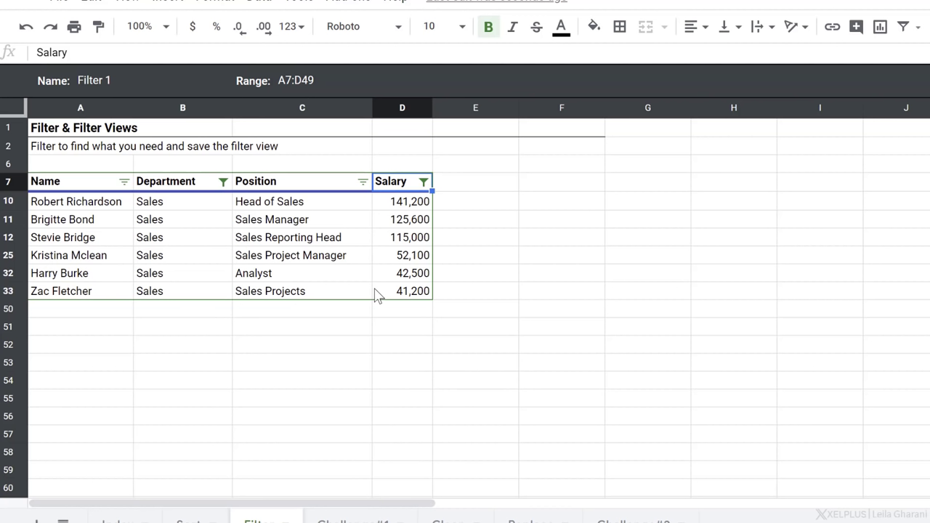
# - Name the filter view 'Sales dept over 40k'
pyautogui.write('Sales dept over 40k')
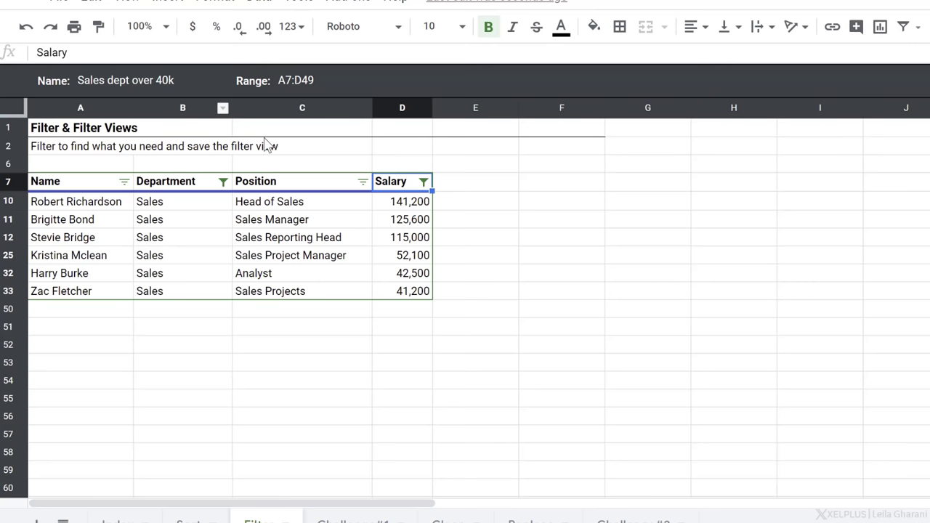
pyautogui.click(876, 81)
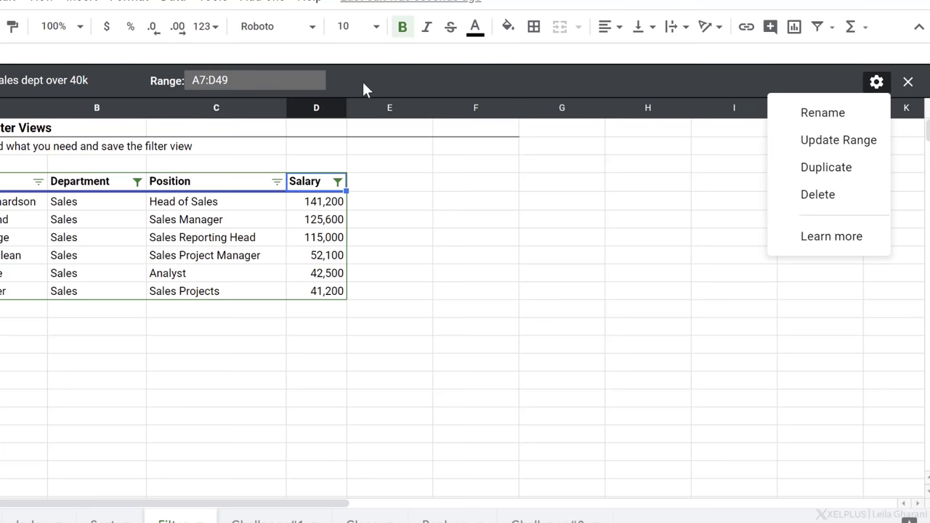
pyautogui.moveTo(820, 194)
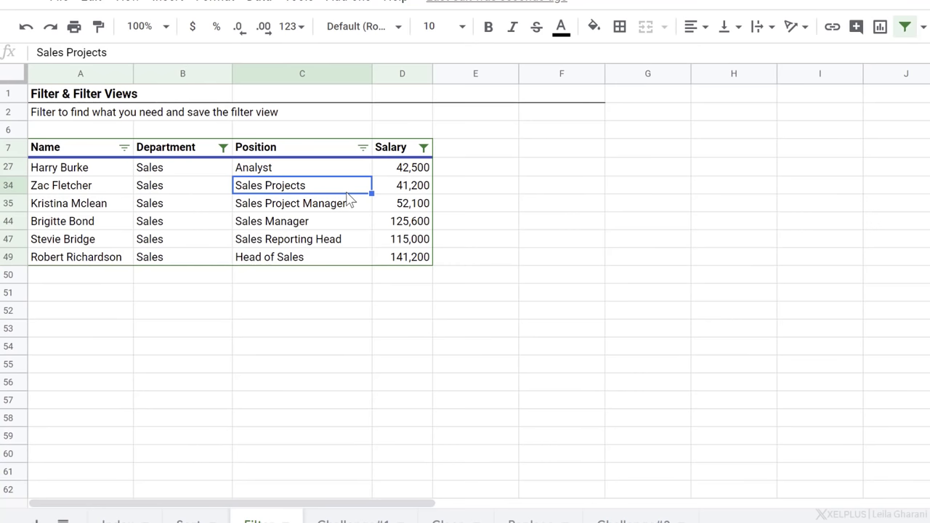
# - Leave the saved view and add a test row for Lili, Sales, Manager, 60000
pyautogui.click(905, 26)
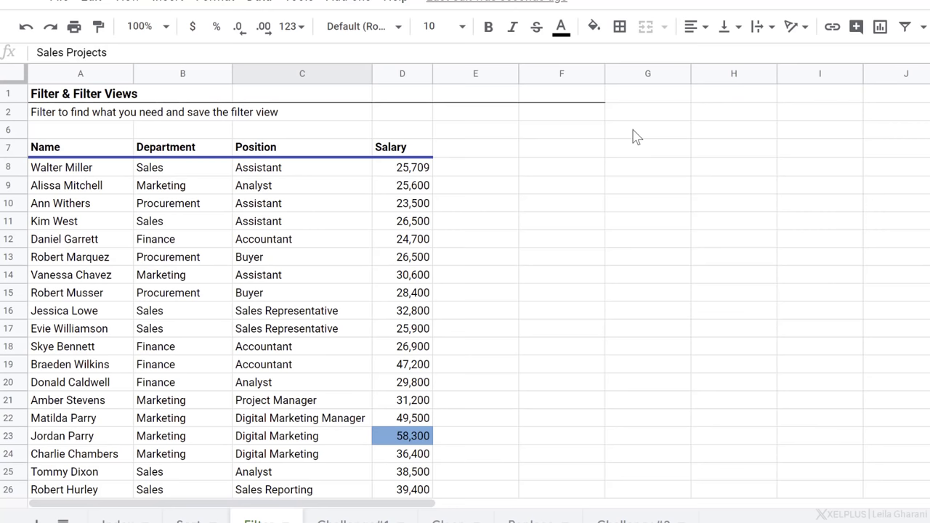
pyautogui.click(904, 26)
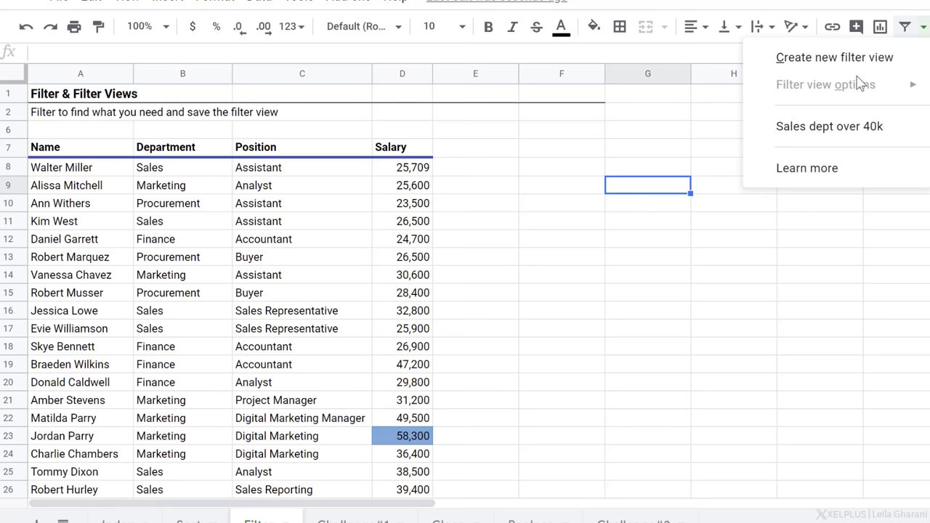
pyautogui.click(828, 125)
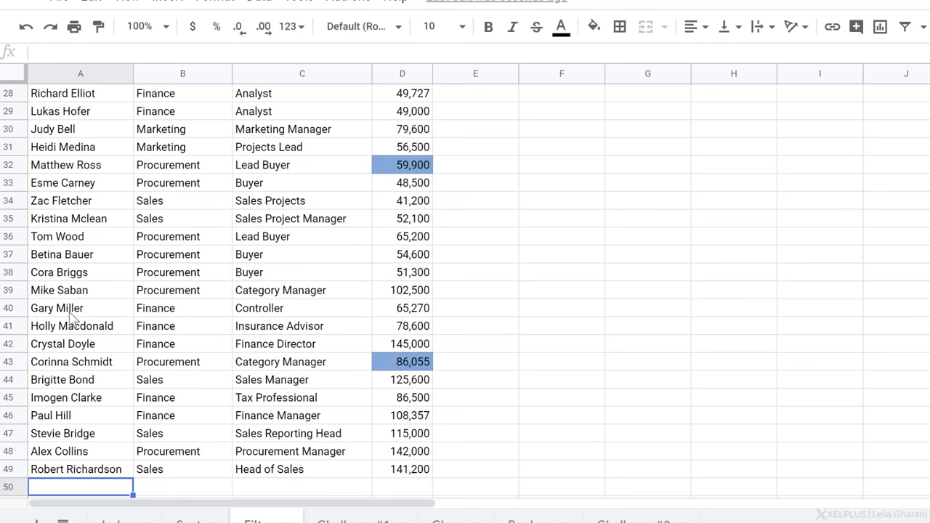
pyautogui.write('60000')
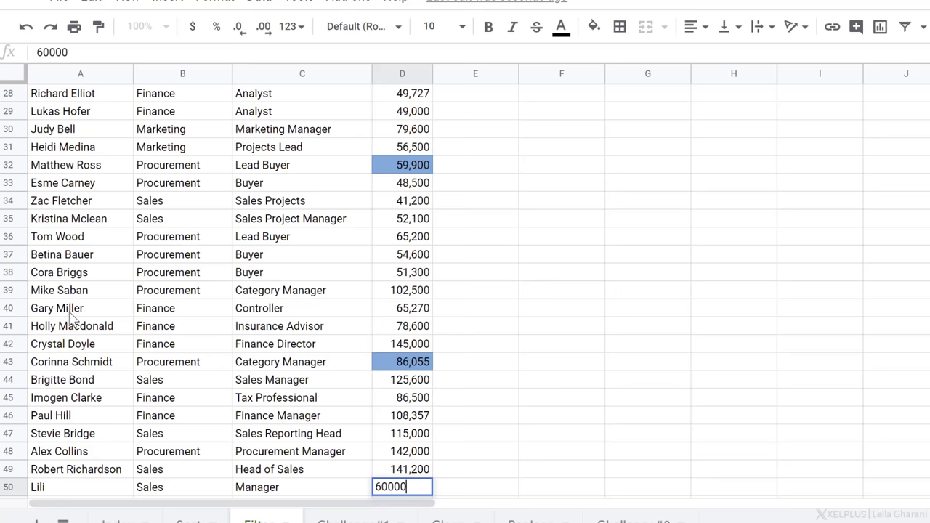
# - Reopen 'Sales dept over 40k' to check the new row, then remove it
pyautogui.click(904, 26)
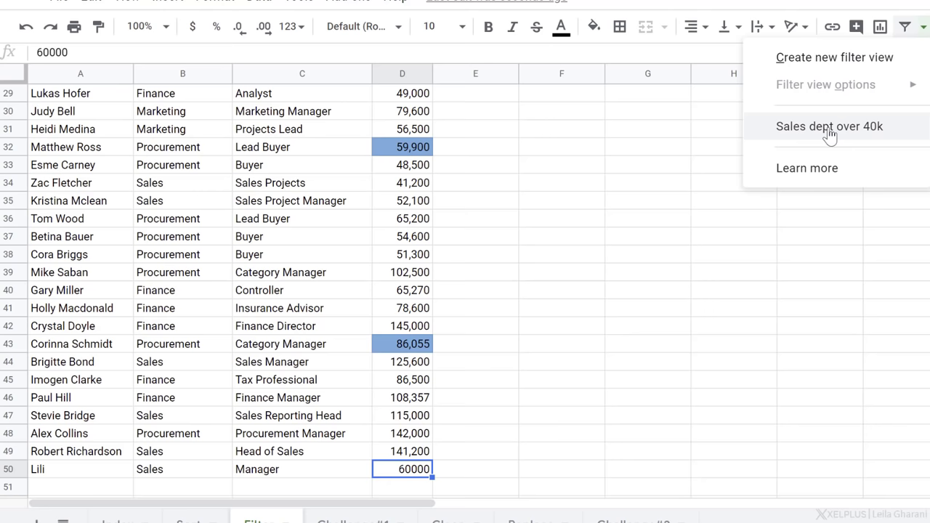
pyautogui.click(829, 125)
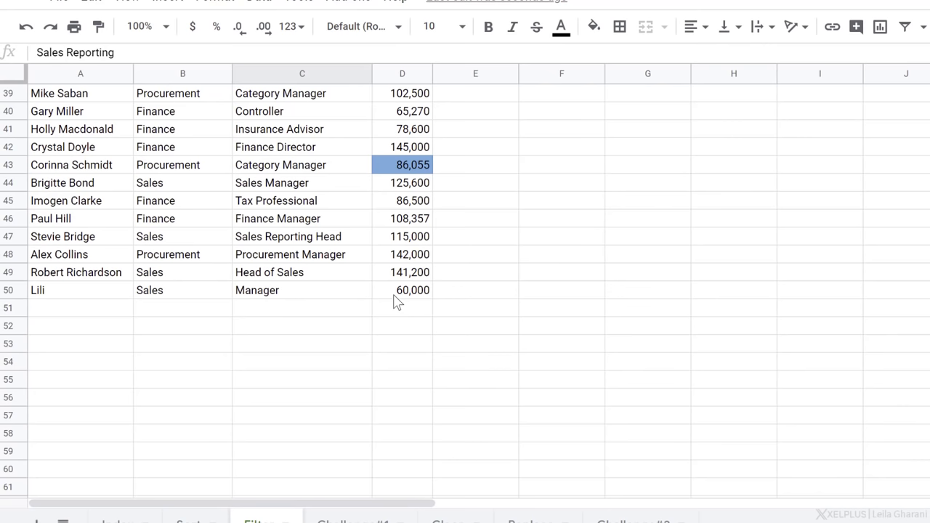
pyautogui.click(303, 254)
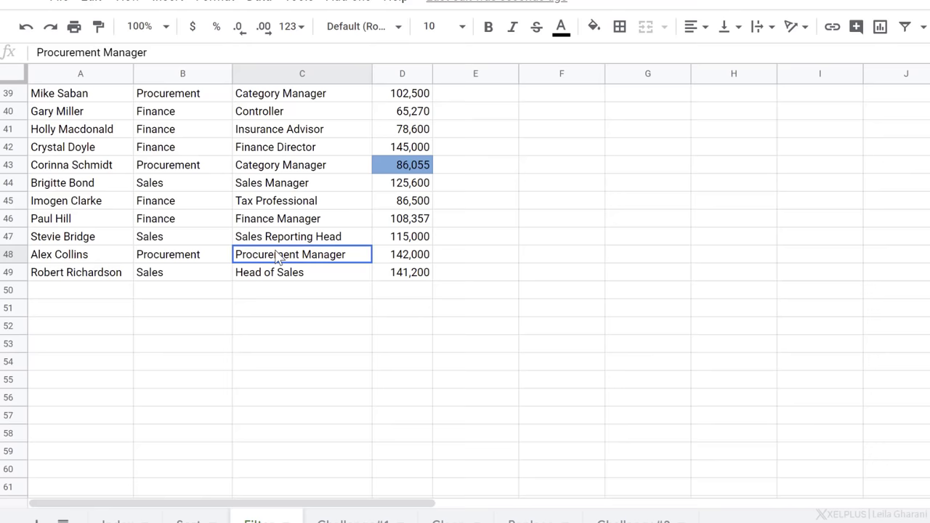
# - Start a new filter view from a cell inside the table
pyautogui.scroll(3)
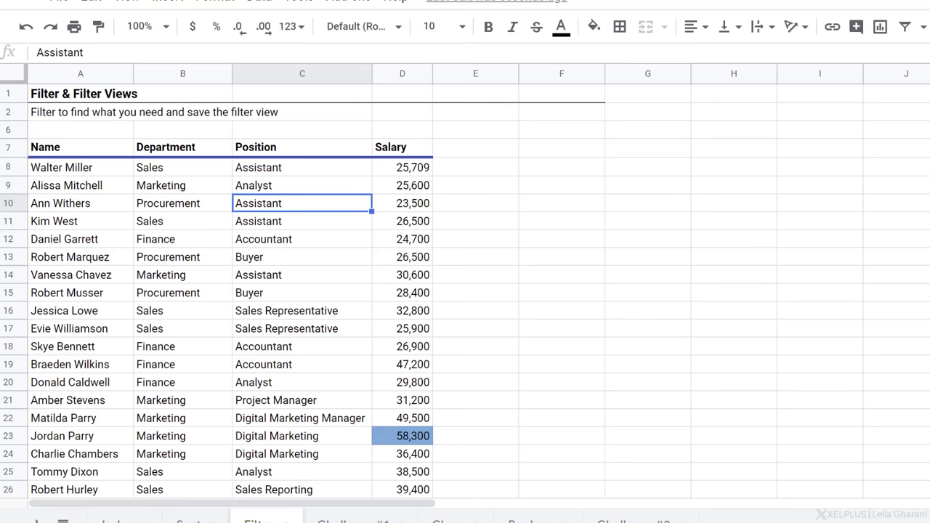
pyautogui.click(302, 312)
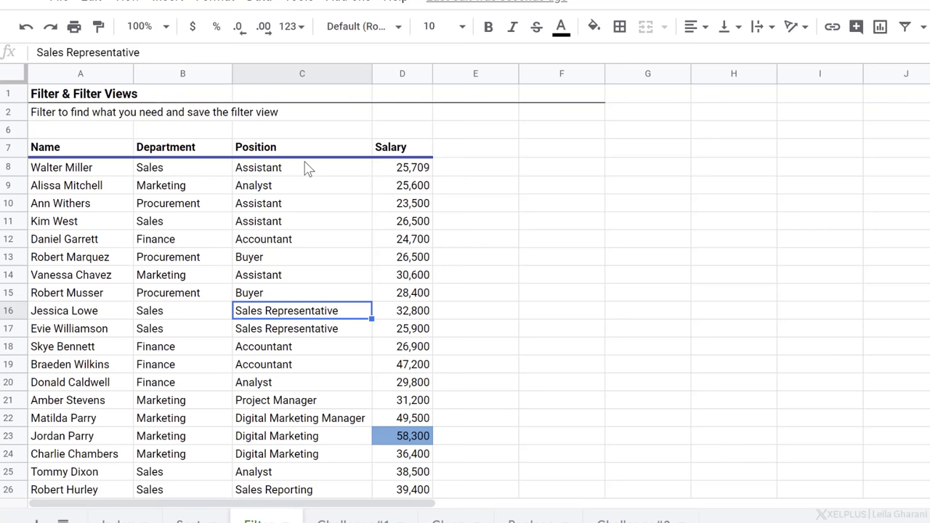
pyautogui.click(904, 26)
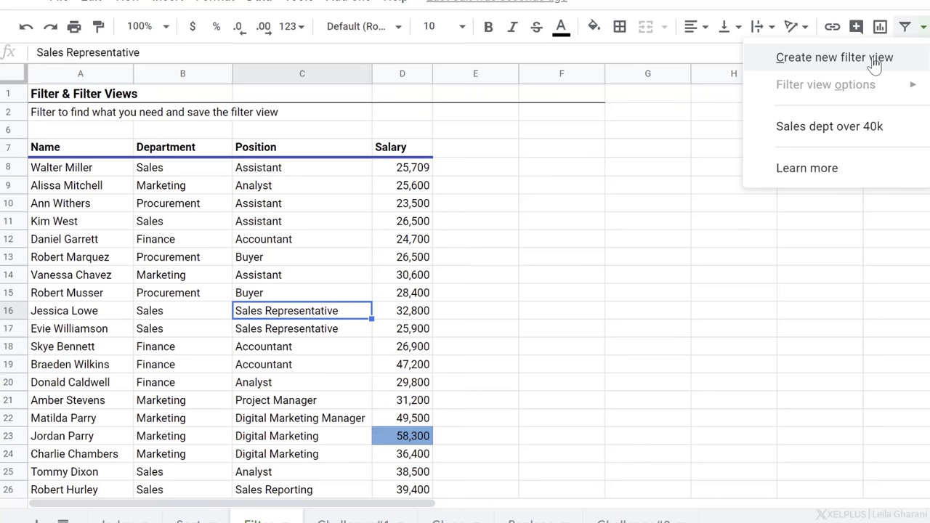
pyautogui.click(834, 59)
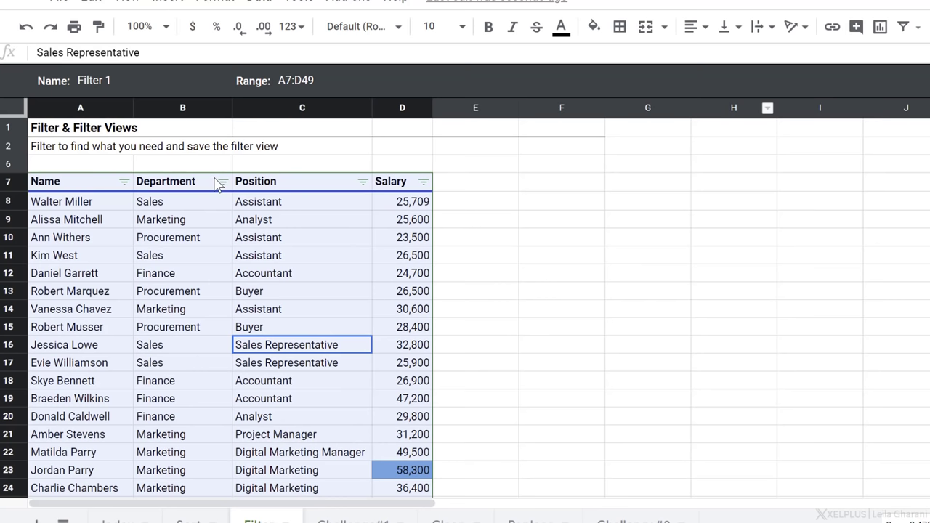
# - Keep positions whose text contains 'Manager' and order Salary highest to lowest
pyautogui.click(363, 180)
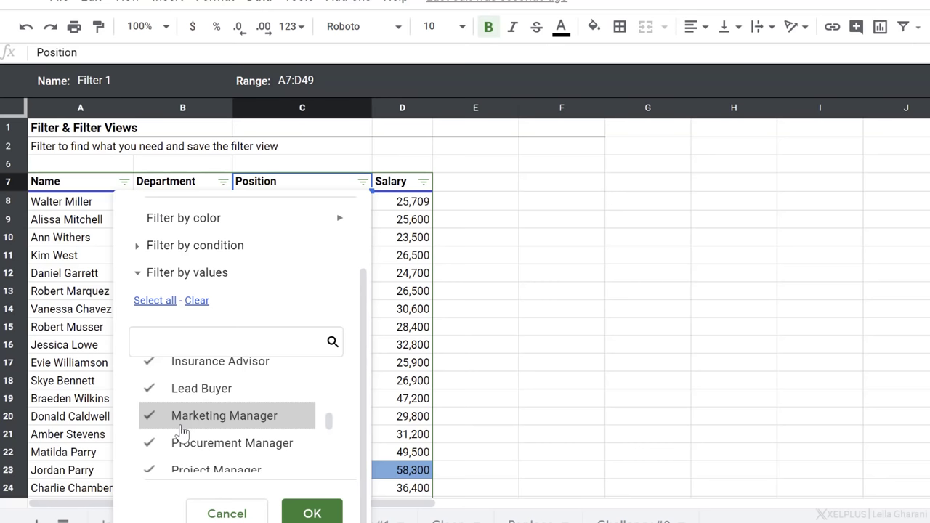
pyautogui.click(195, 244)
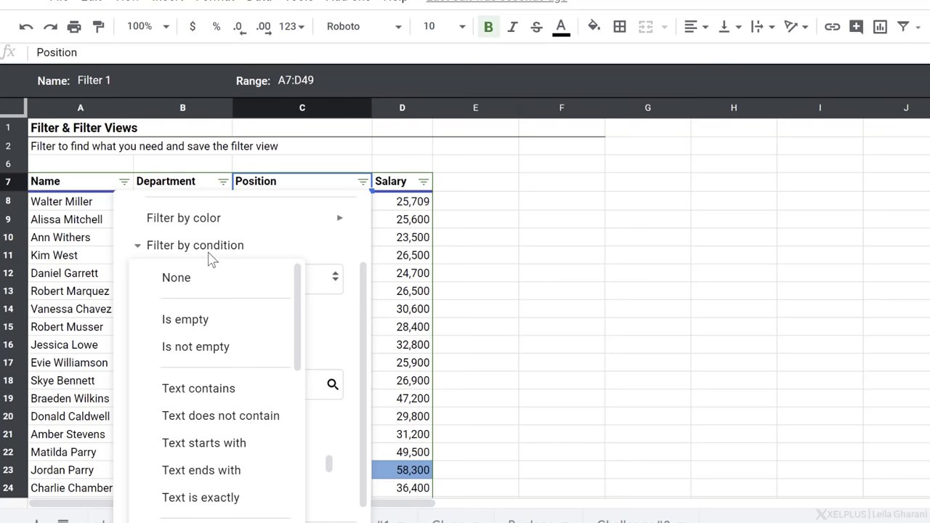
pyautogui.click(198, 388)
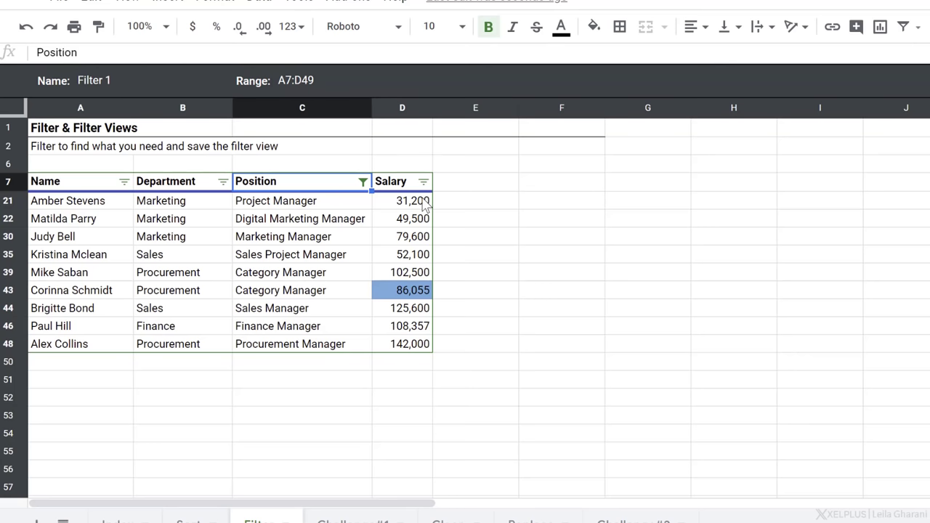
pyautogui.click(423, 181)
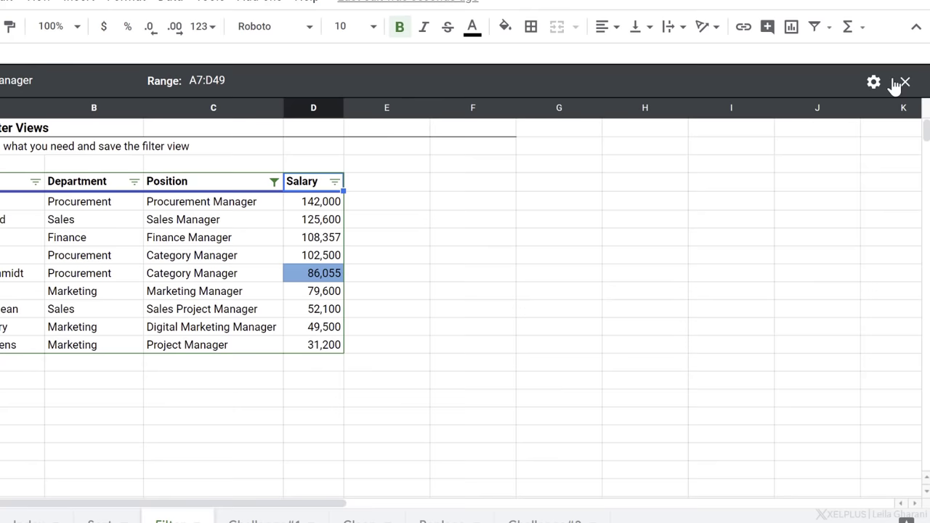
# - Close the Manager view and confirm both saved views are listed
pyautogui.click(904, 82)
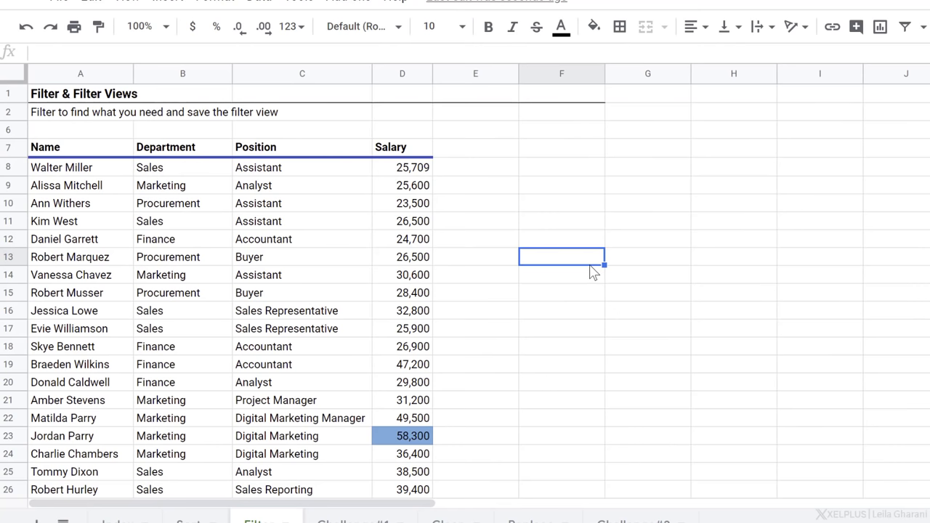
pyautogui.click(904, 26)
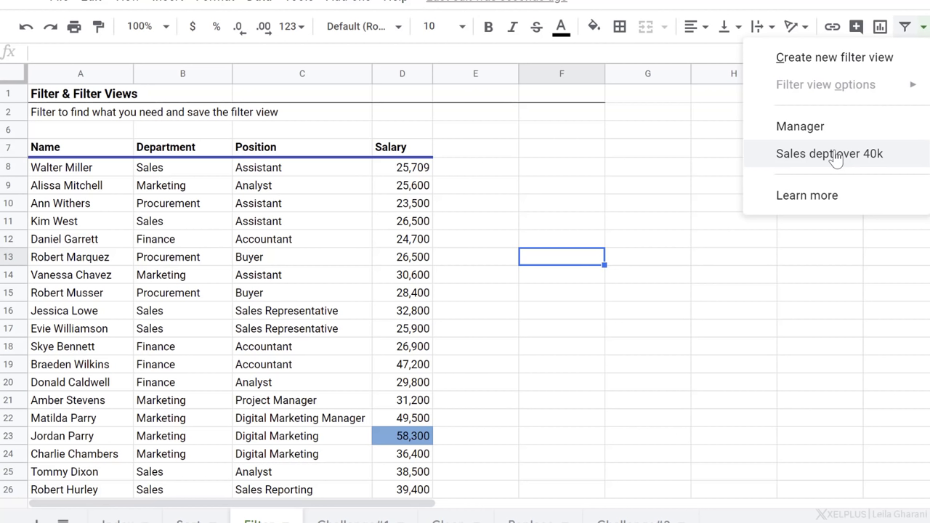
pyautogui.moveTo(701, 189)
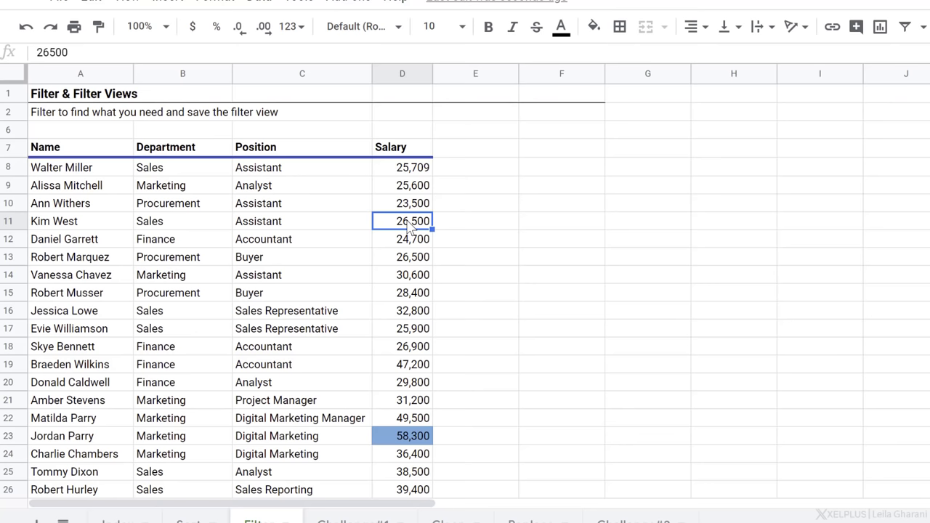
# - Add a regular filter, keep only light blue 1 filled salaries, then undo to restore all rows
pyautogui.click(904, 26)
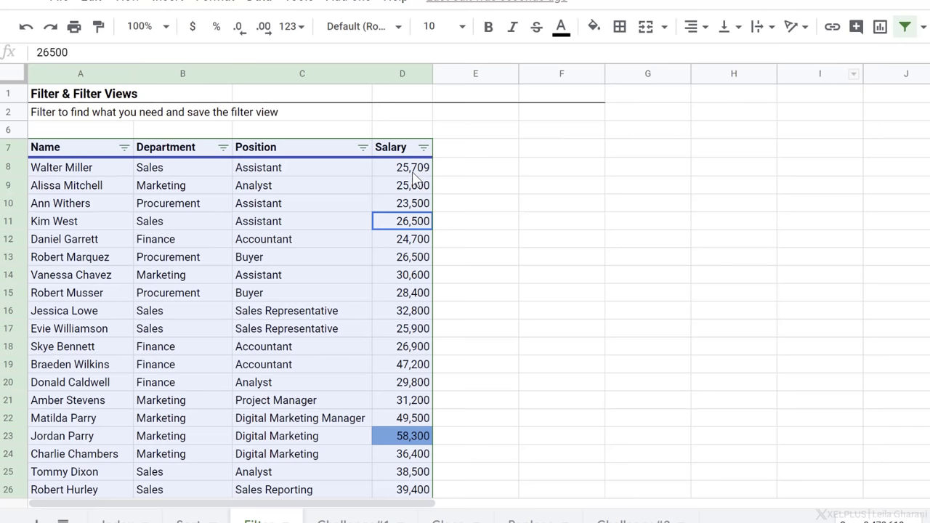
pyautogui.click(423, 147)
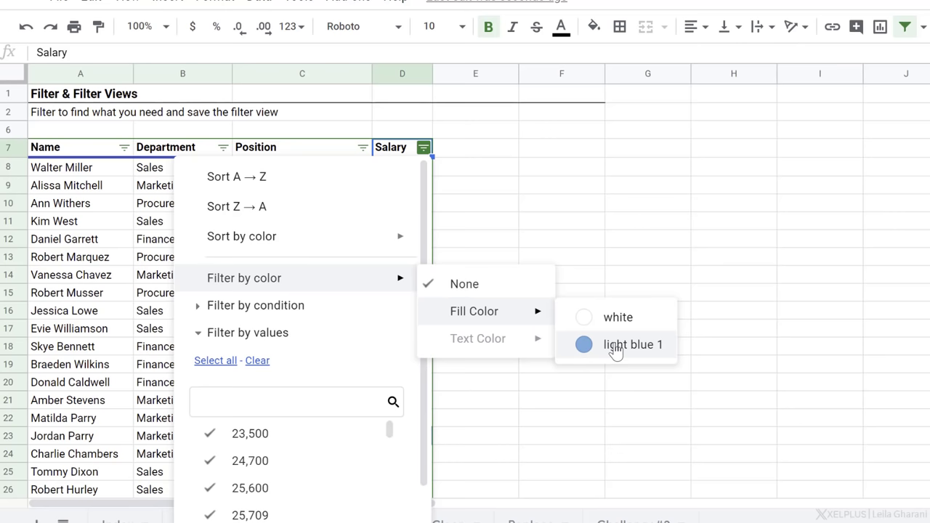
pyautogui.click(631, 344)
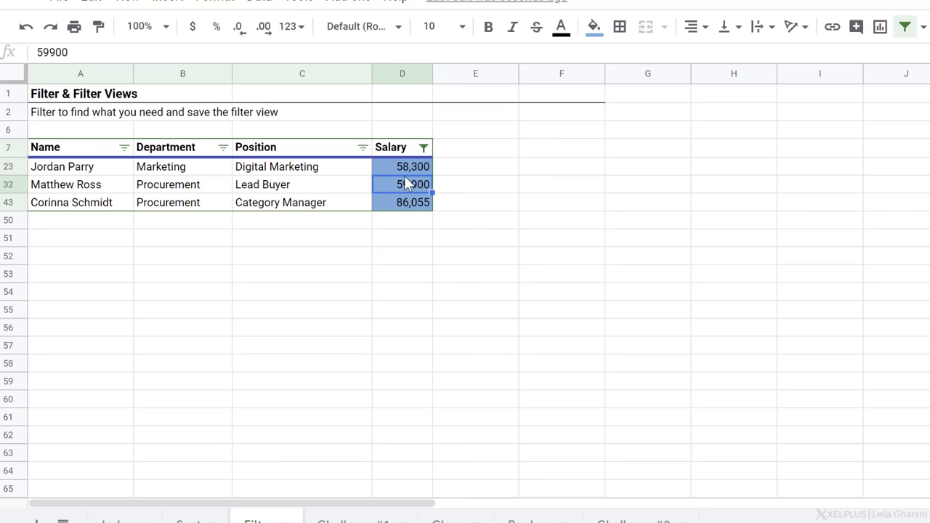
pyautogui.press('ctrl+z')
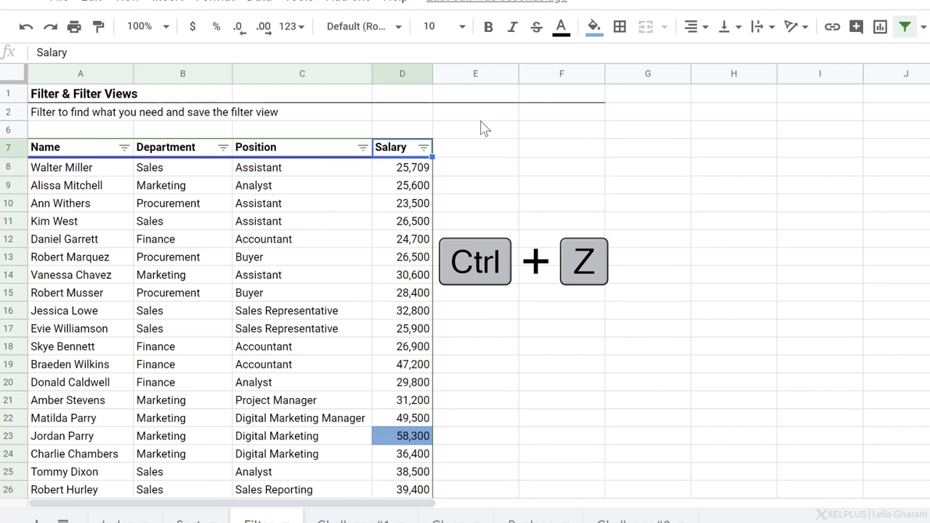
pyautogui.press('ctrl+z')
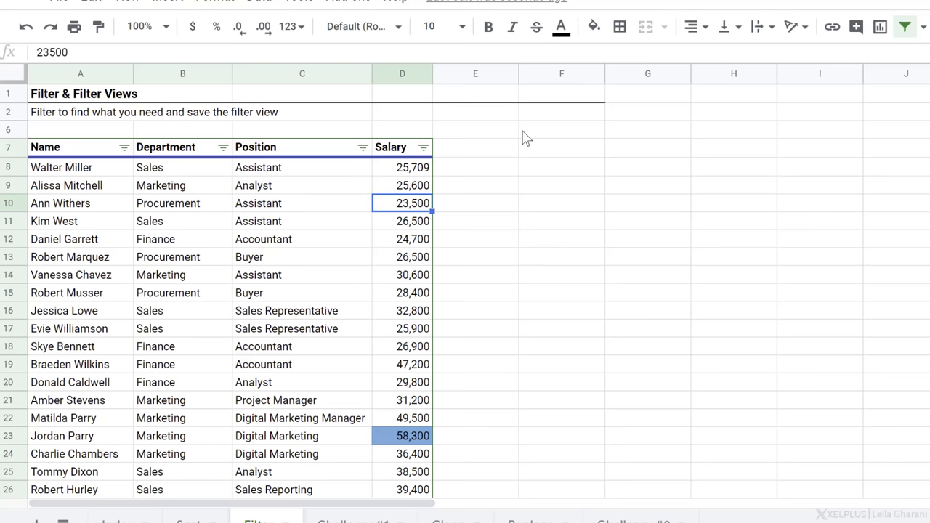
# - Select the 23,500 salary to give it an orange fill
pyautogui.click(561, 26)
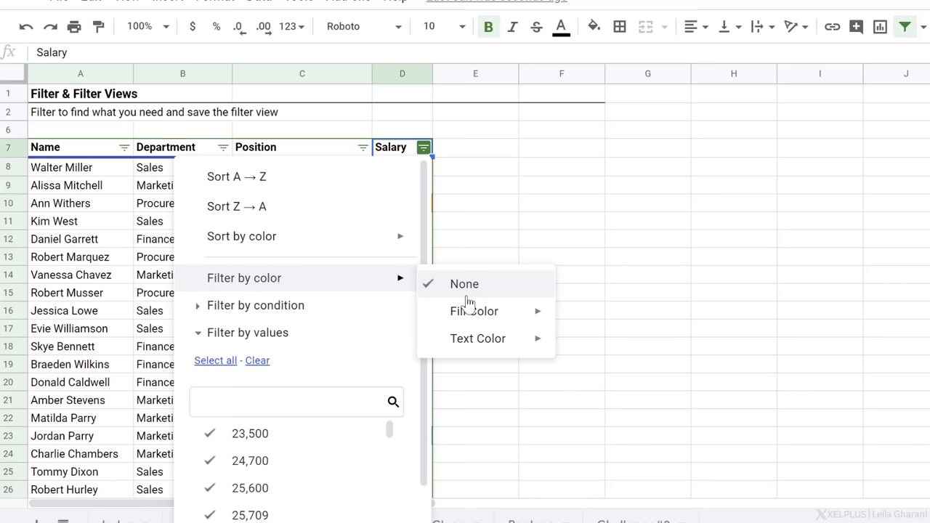
pyautogui.moveTo(477, 339)
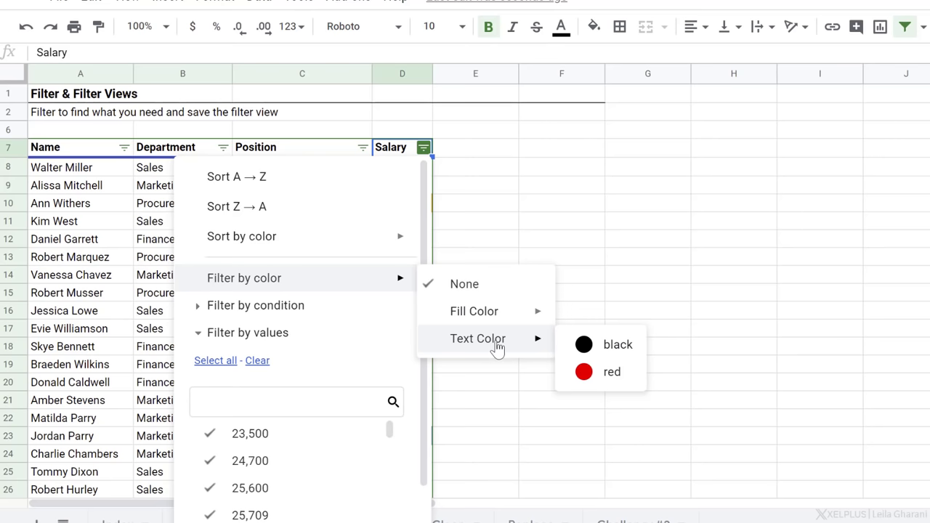
pyautogui.moveTo(264, 244)
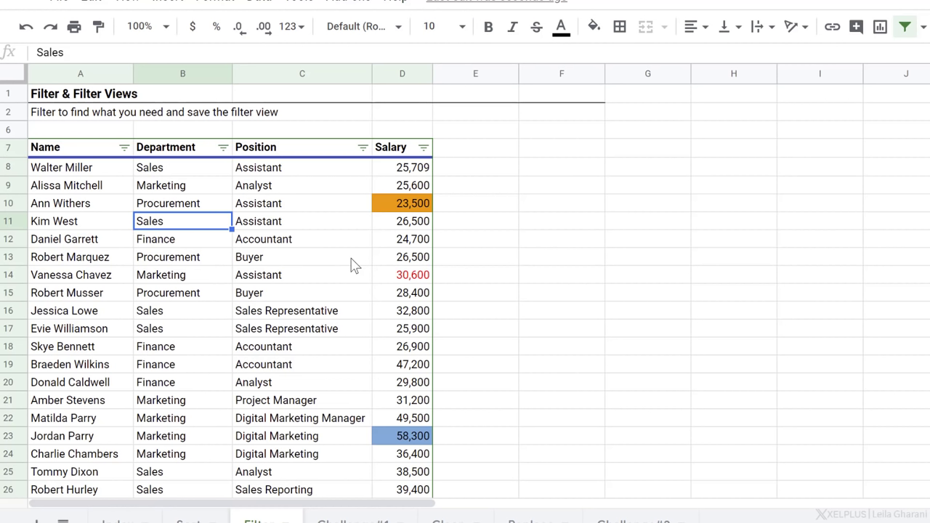
pyautogui.moveTo(391, 245)
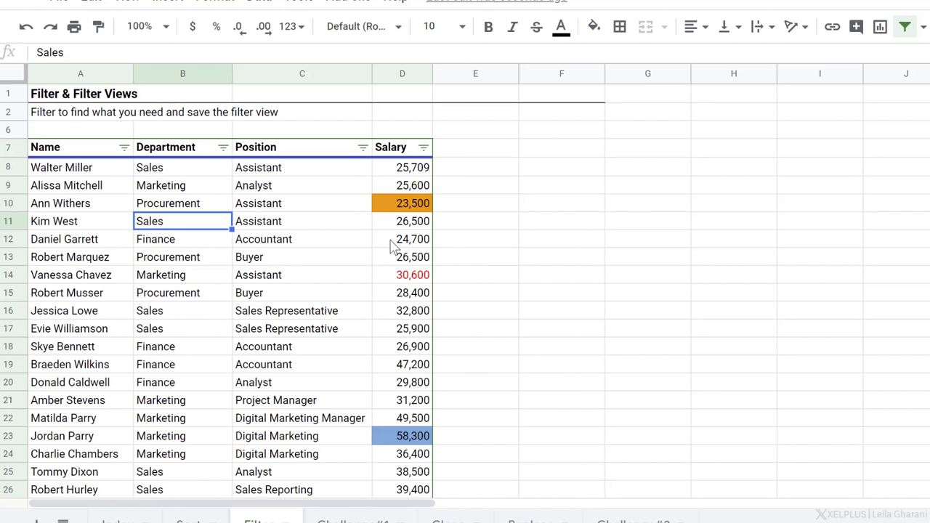